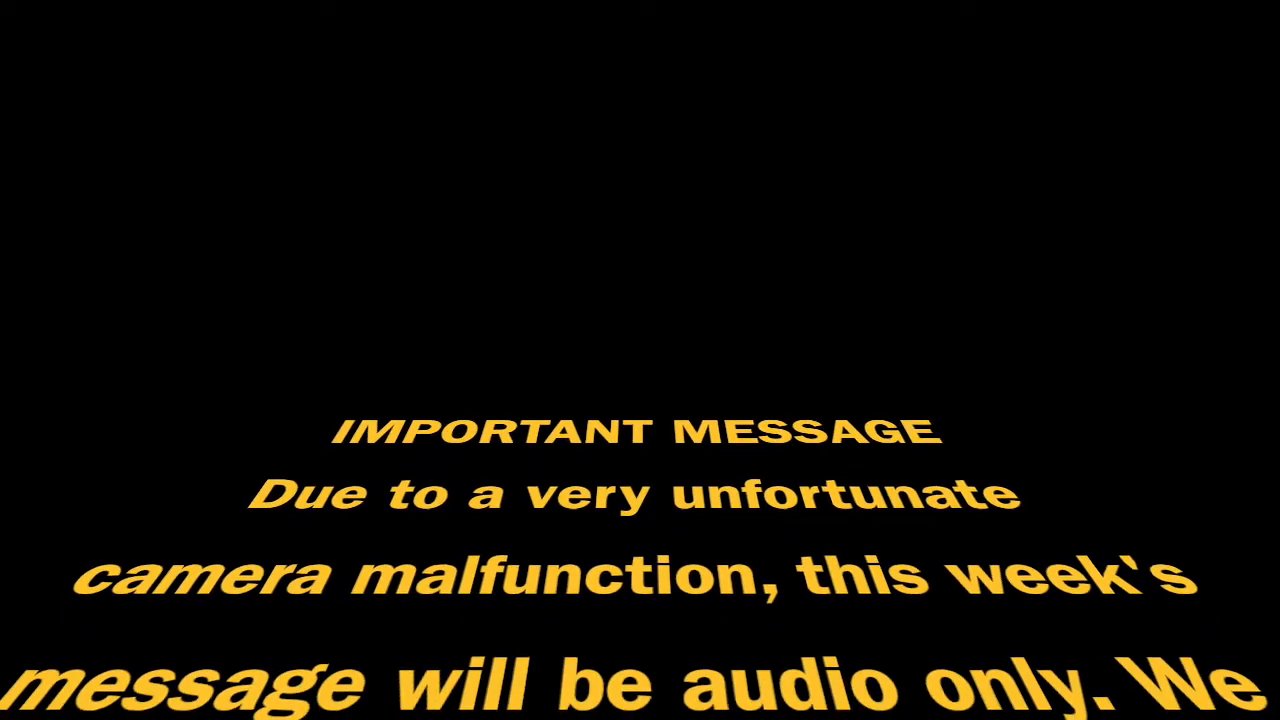
{"action": "scroll", "scroll_direction": "down", "scroll_amount": 3}
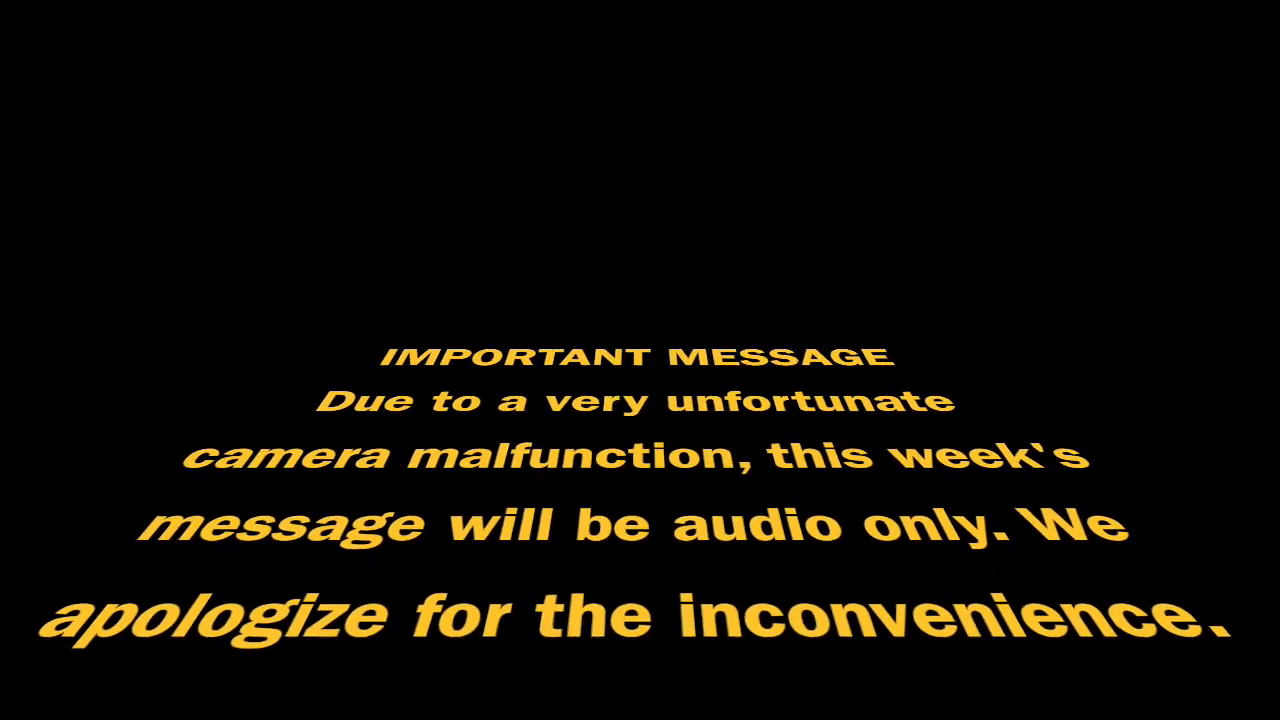